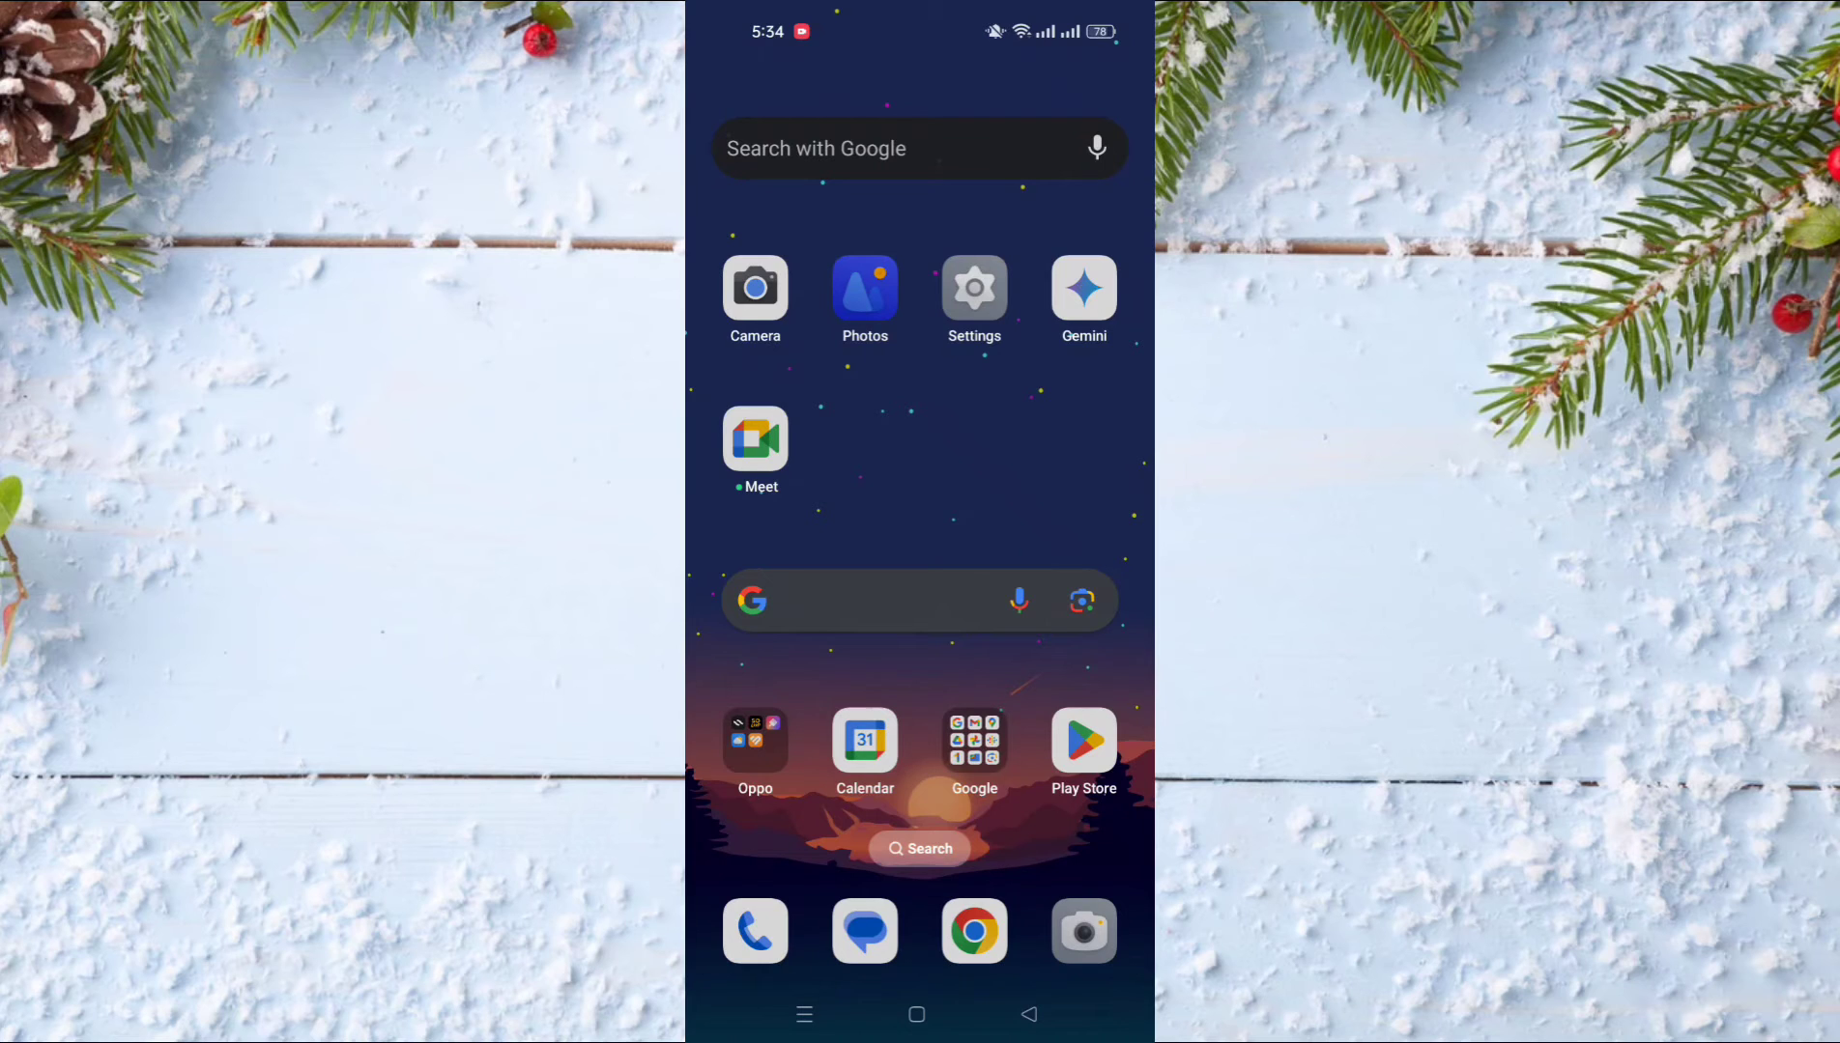
Go from the home screen into Settings and reach the Wi-Fi settings page
{"action": "left_click", "coordinate": [972, 286]}
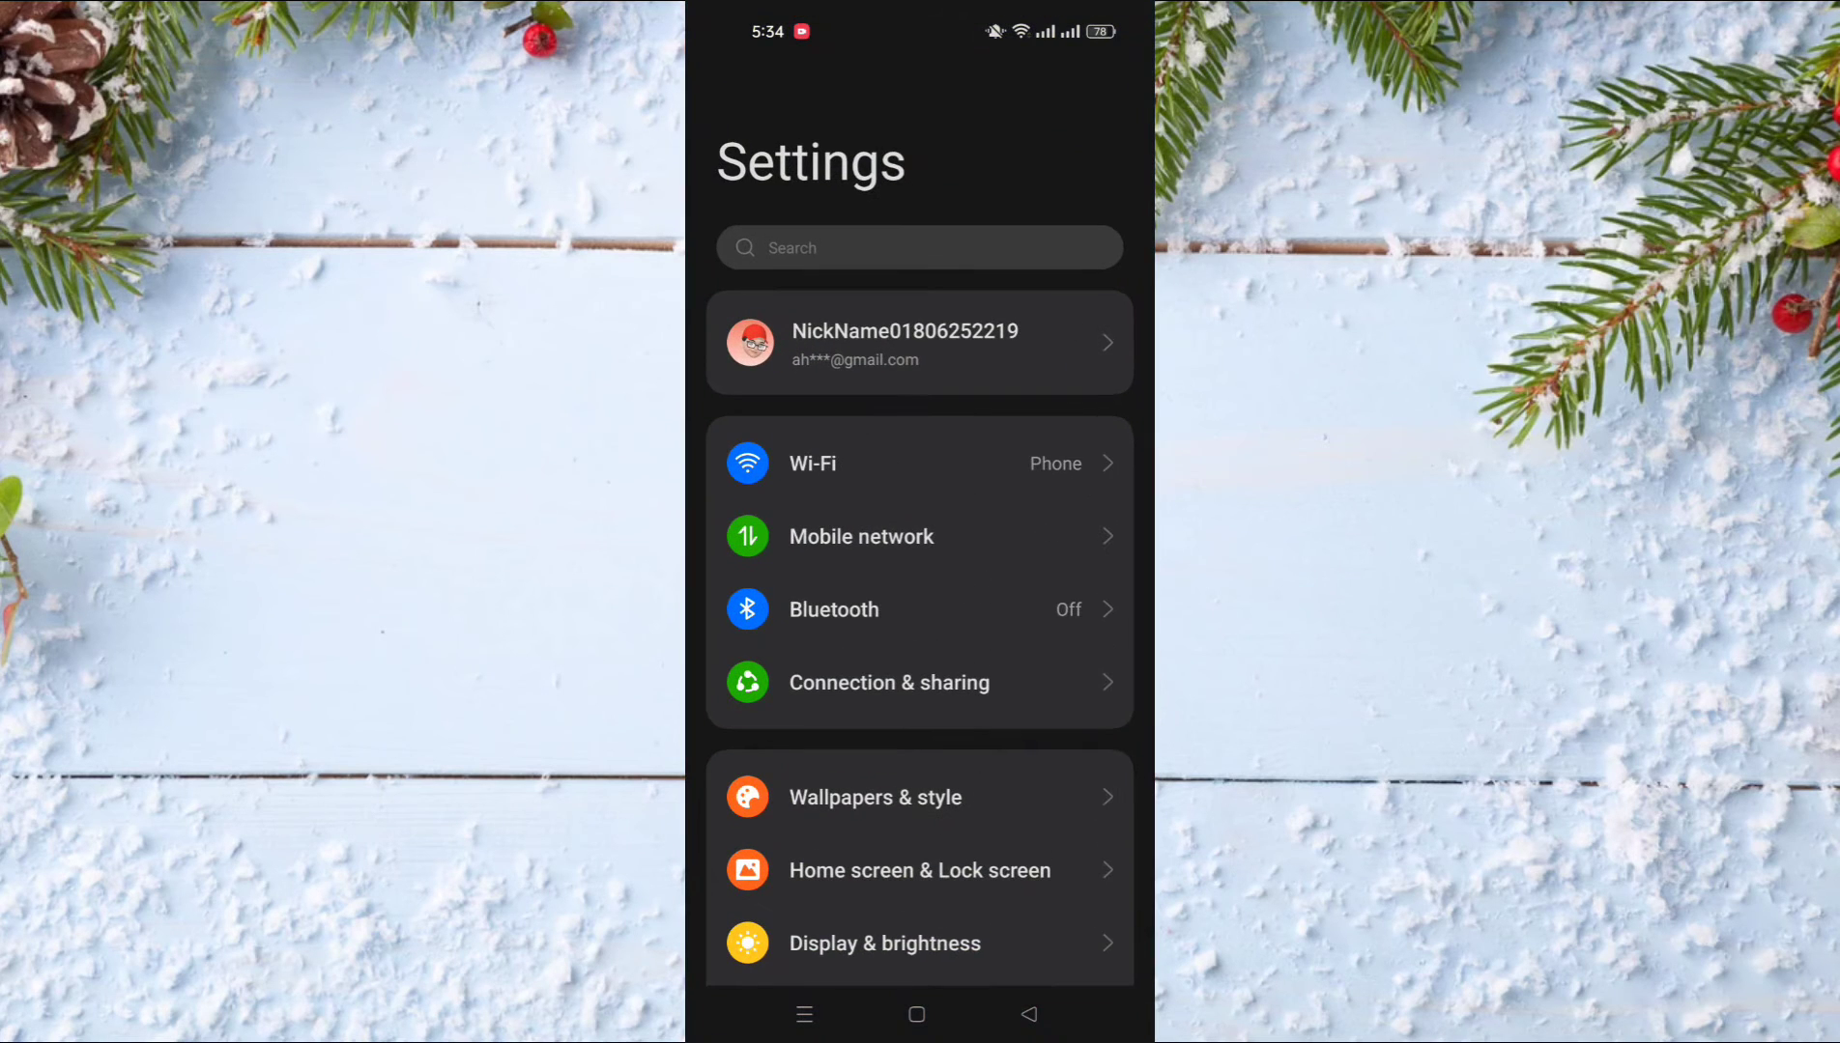
{"action": "scroll", "scroll_direction": "down", "scroll_amount": 3}
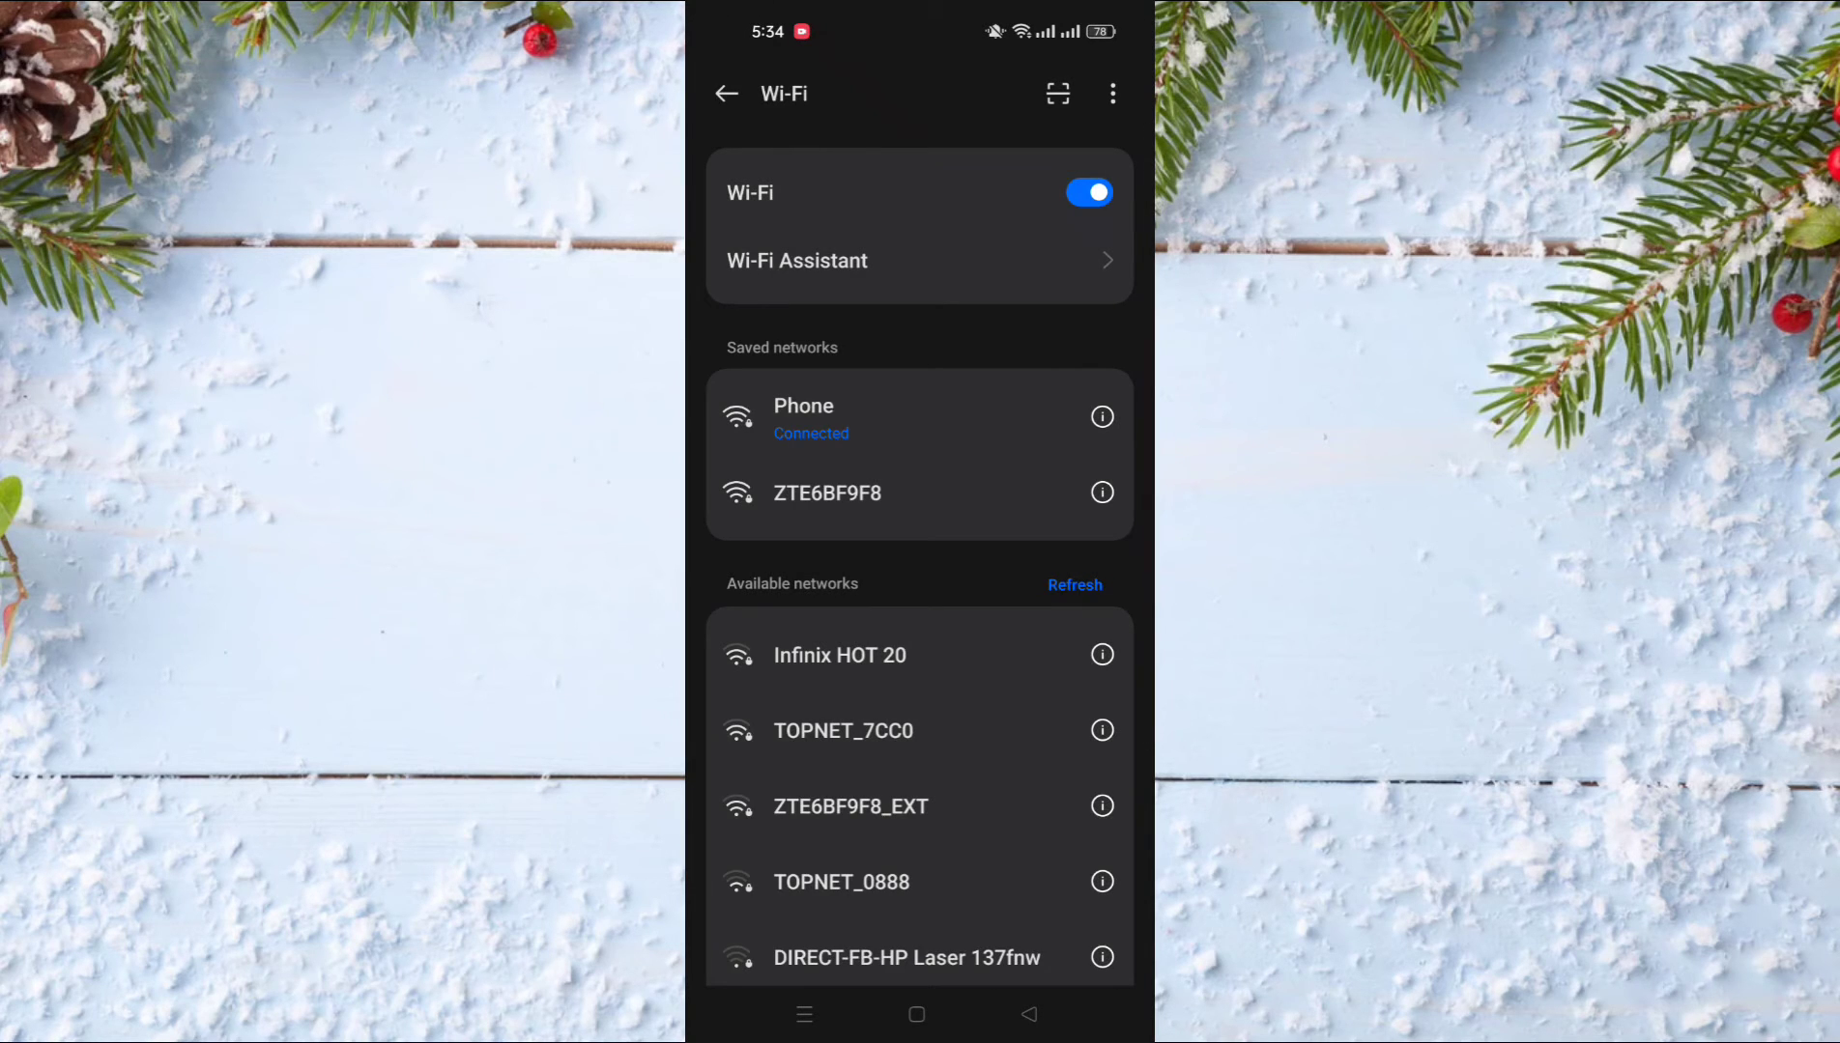
Show the details page of the connected saved network 'Phone' via its info icon
{"action": "left_click", "coordinate": [1073, 584]}
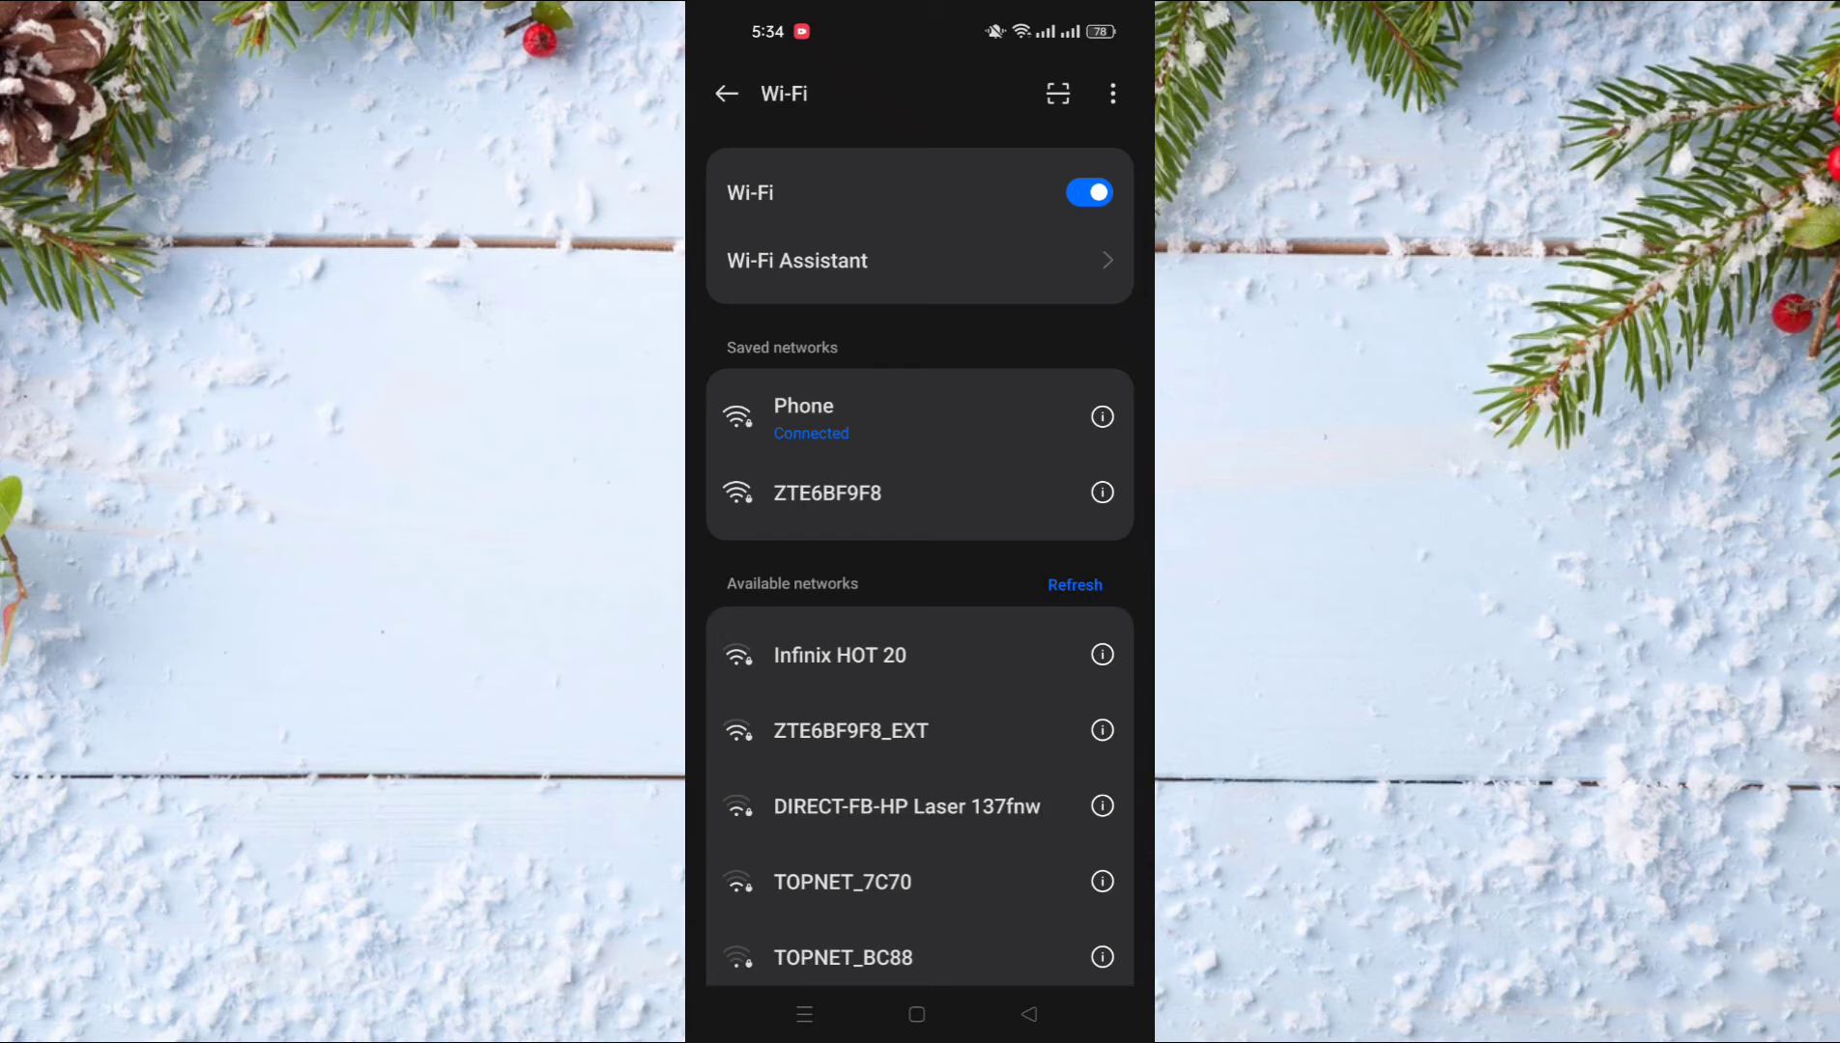
{"action": "left_click", "coordinate": [1074, 583]}
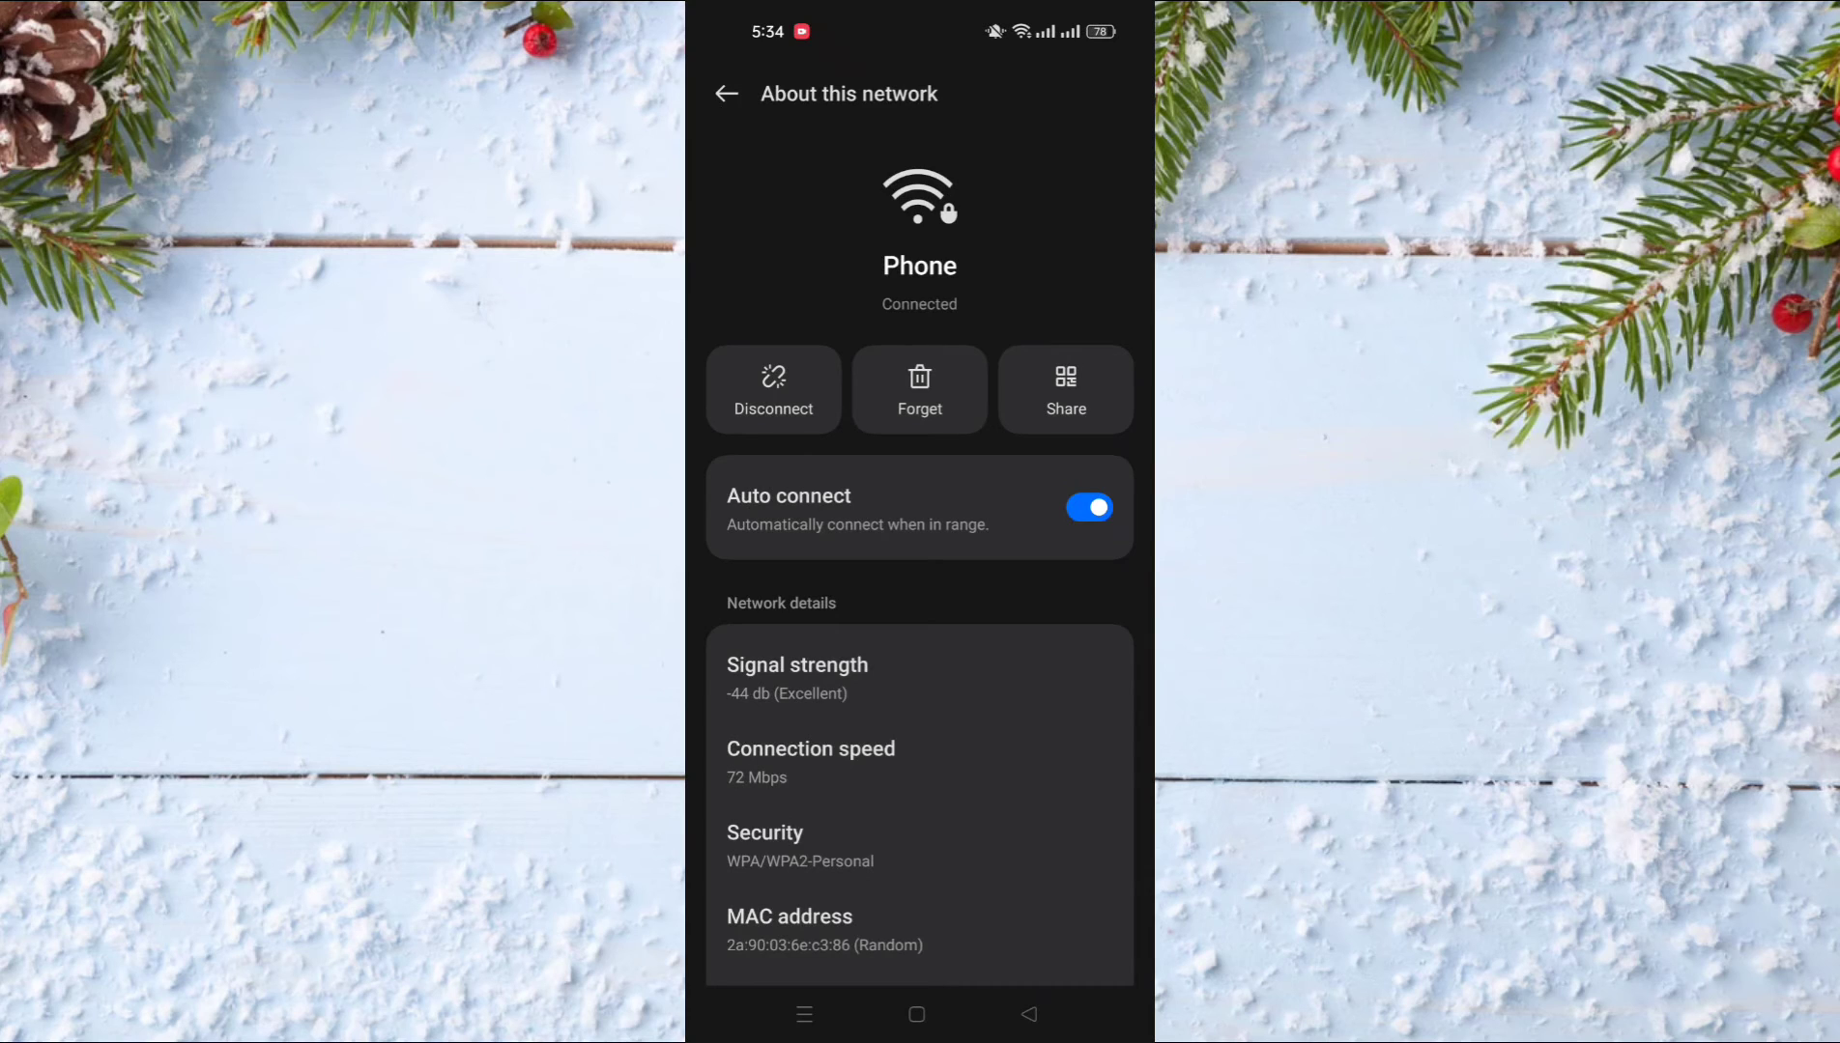
Share the 'Phone' network to reveal its password and scannable QR code
{"action": "left_click", "coordinate": [1063, 390]}
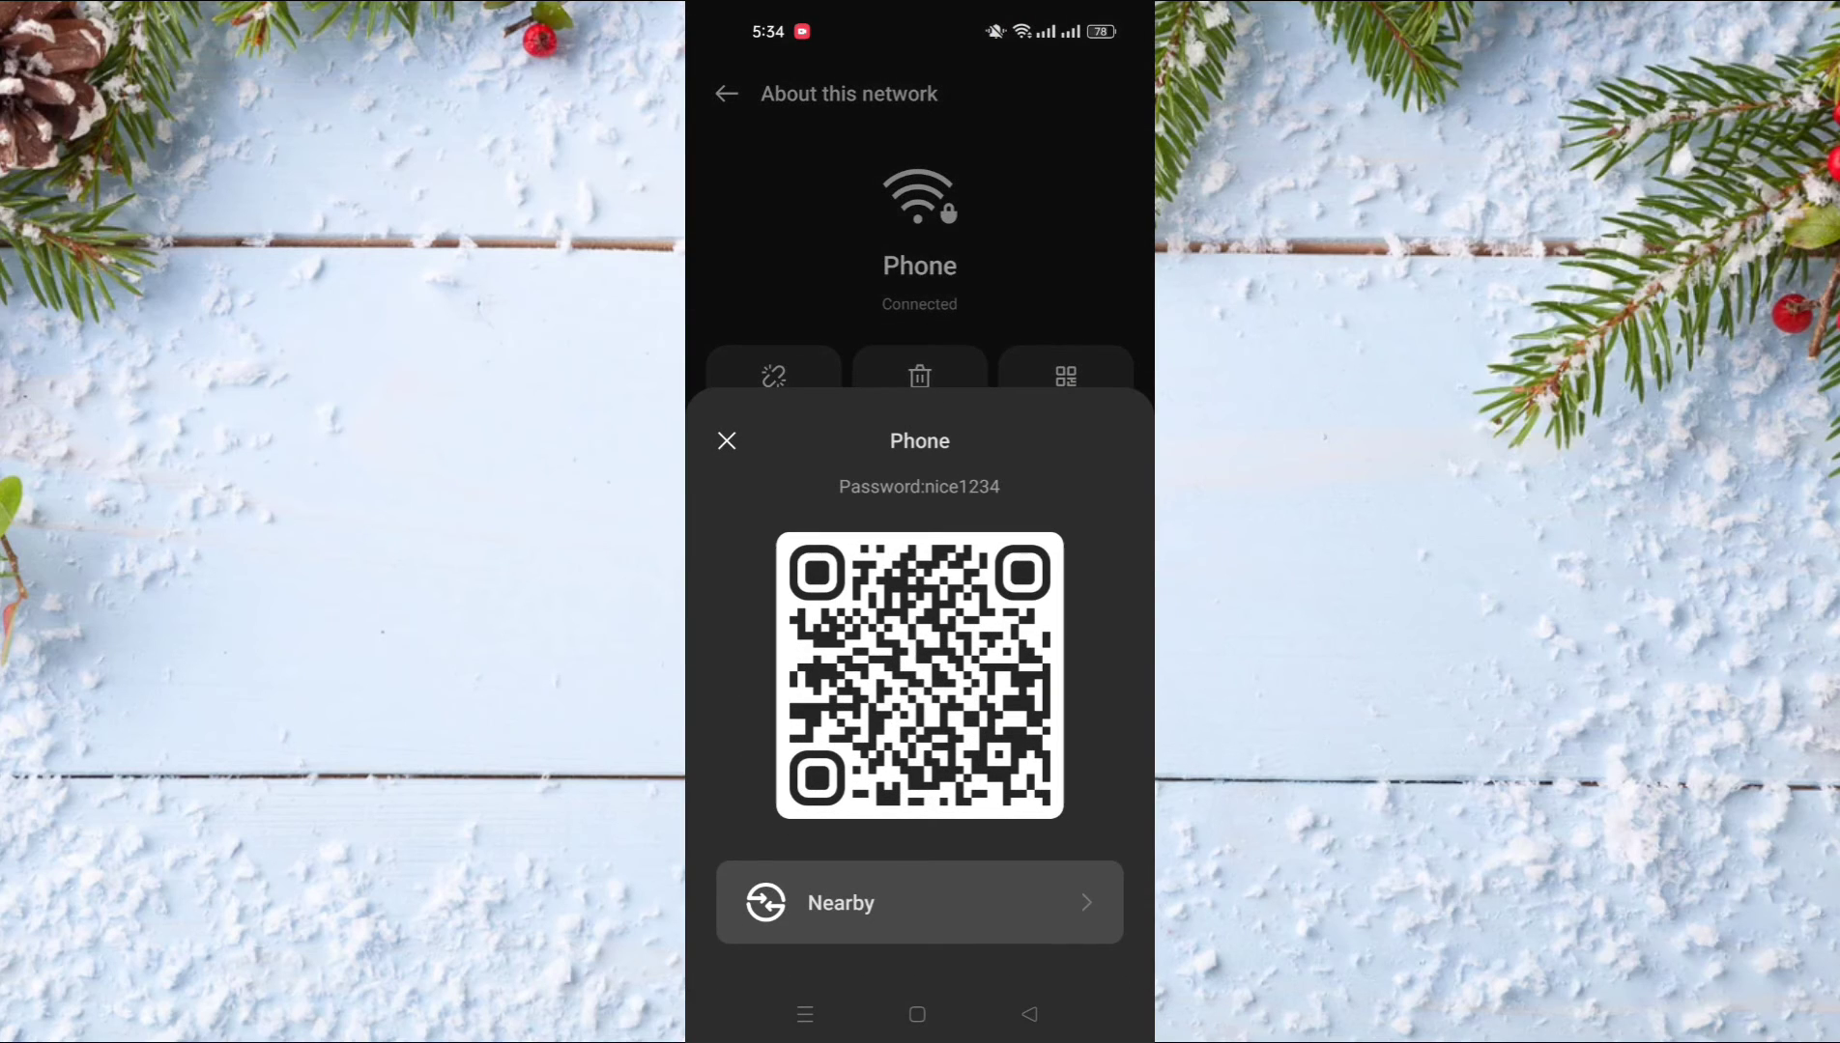